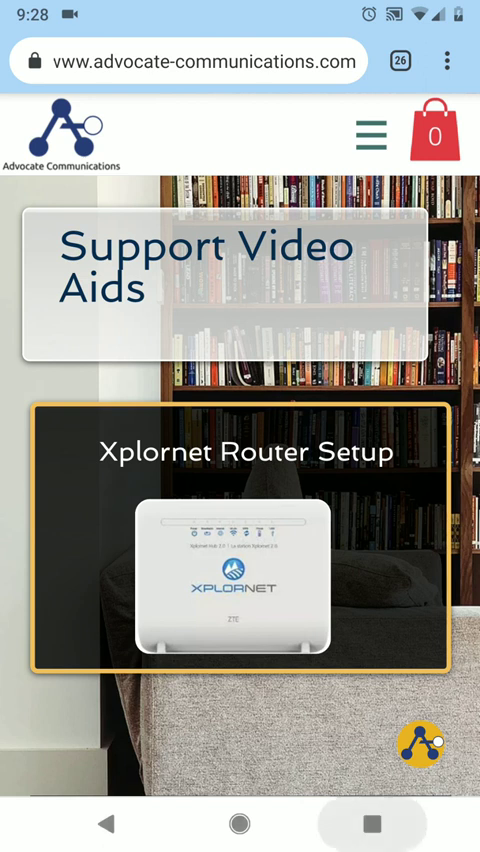
# Load the Xplornet Hub login page at 192.168.219.1 in Chrome.
pyautogui.click(240, 540)
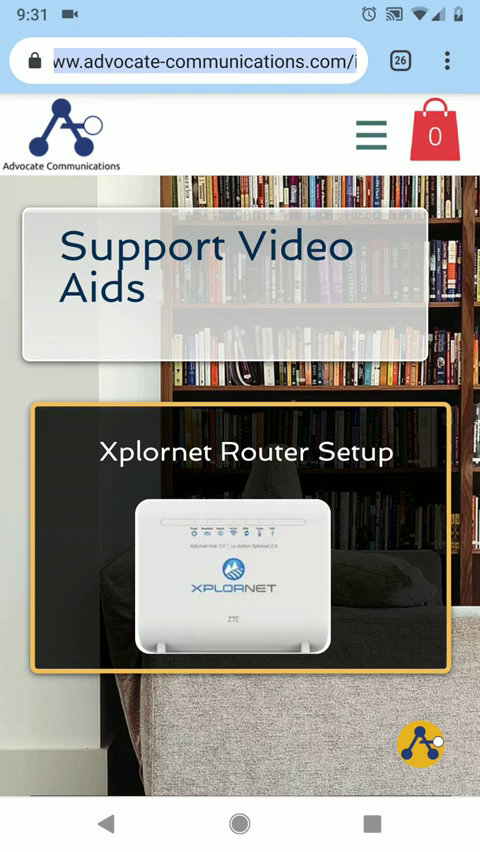
pyautogui.click(200, 60)
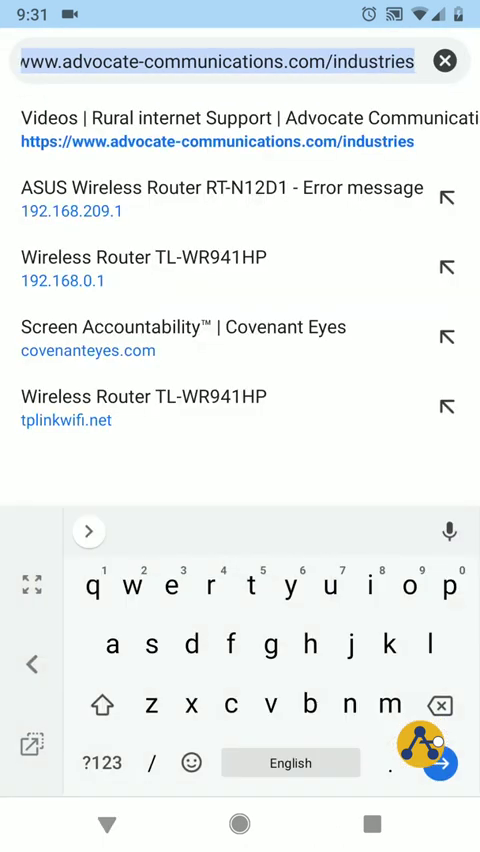
pyautogui.click(102, 762)
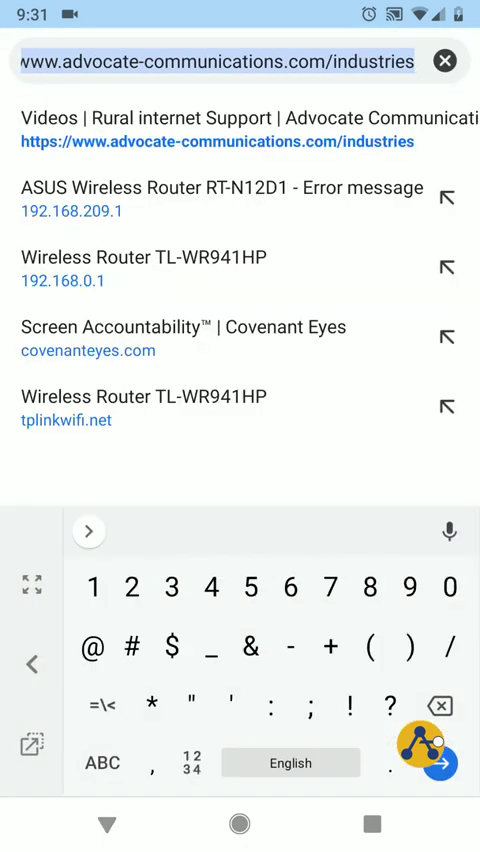
pyautogui.click(93, 587)
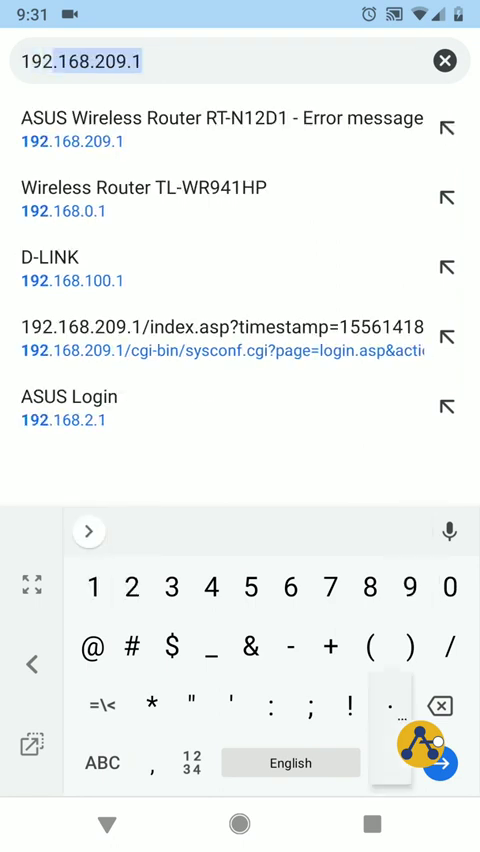
pyautogui.click(371, 585)
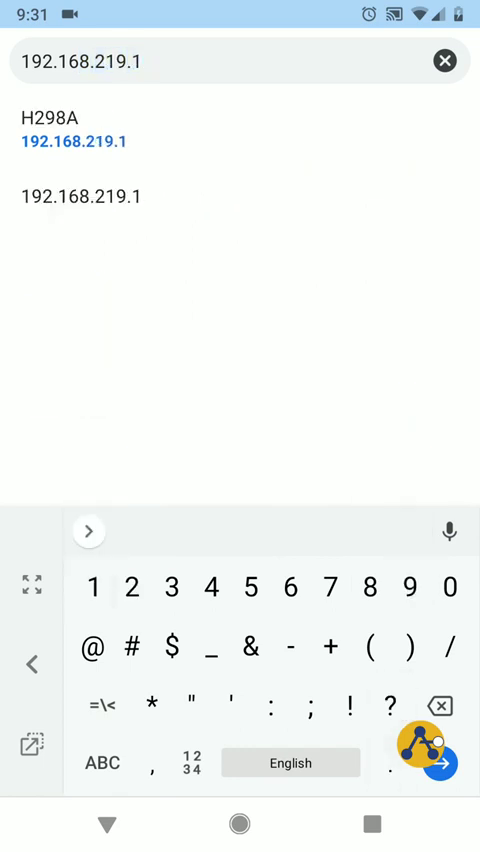
pyautogui.click(80, 141)
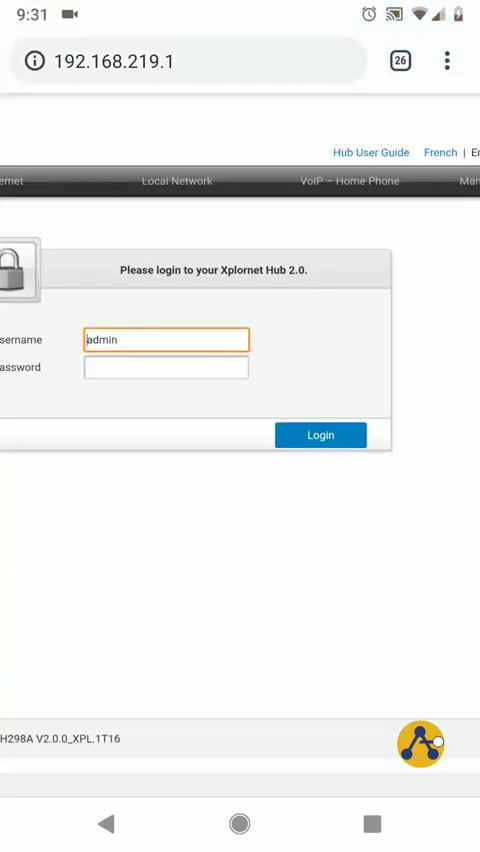
# Sign in to the hub as admin with the admin password.
pyautogui.click(166, 367)
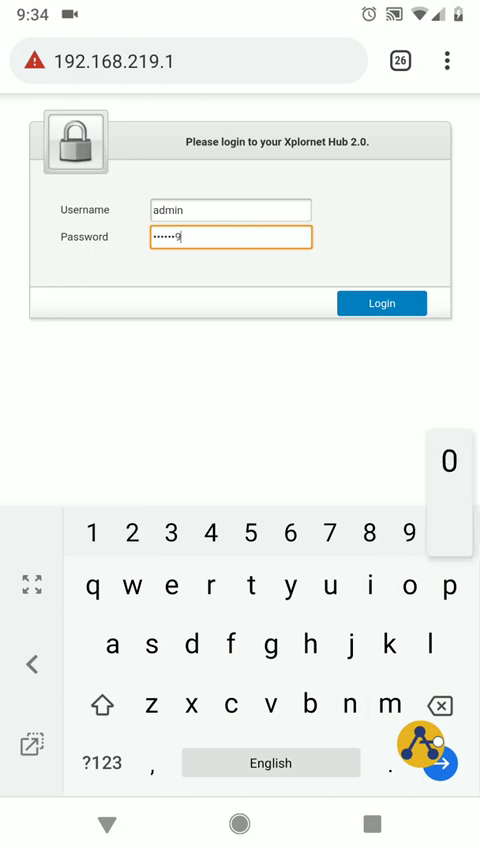
pyautogui.click(381, 303)
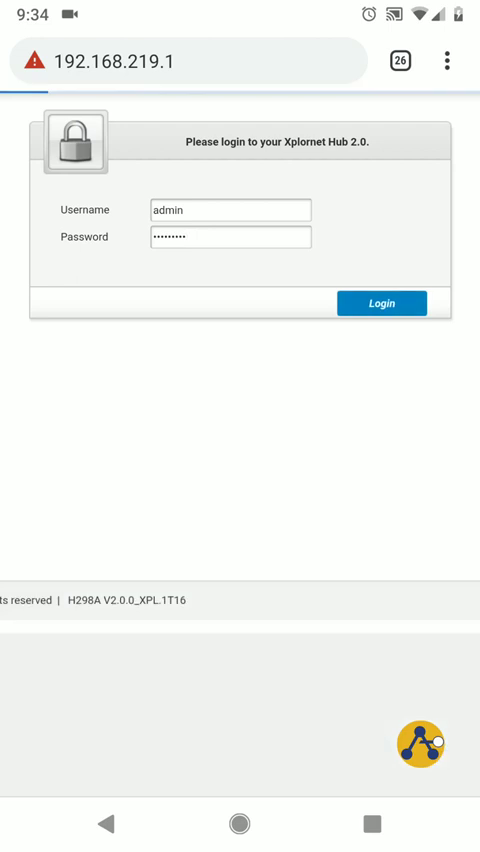
pyautogui.click(381, 302)
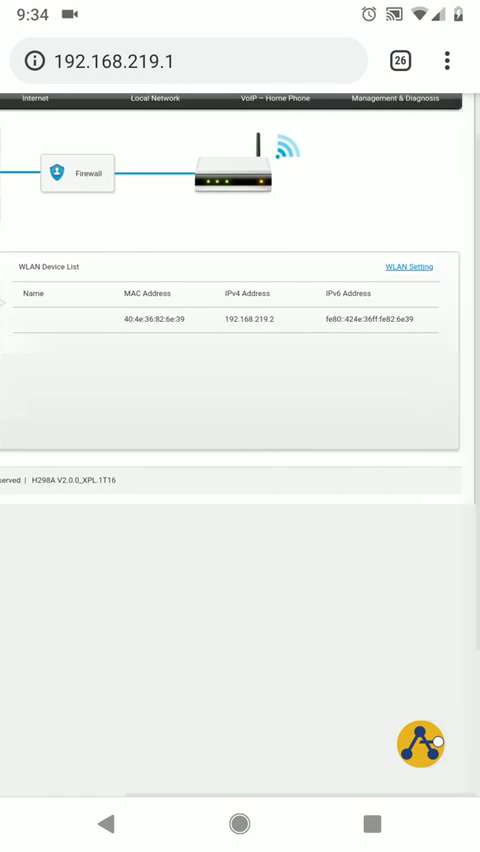
# Go to WLAN Setting and start retyping the SSID1 2.4GHz network name.
pyautogui.click(407, 267)
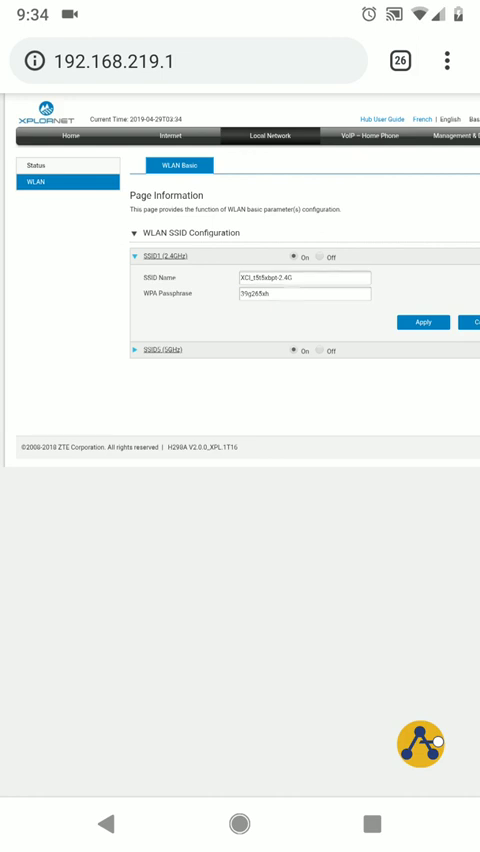
pyautogui.click(295, 276)
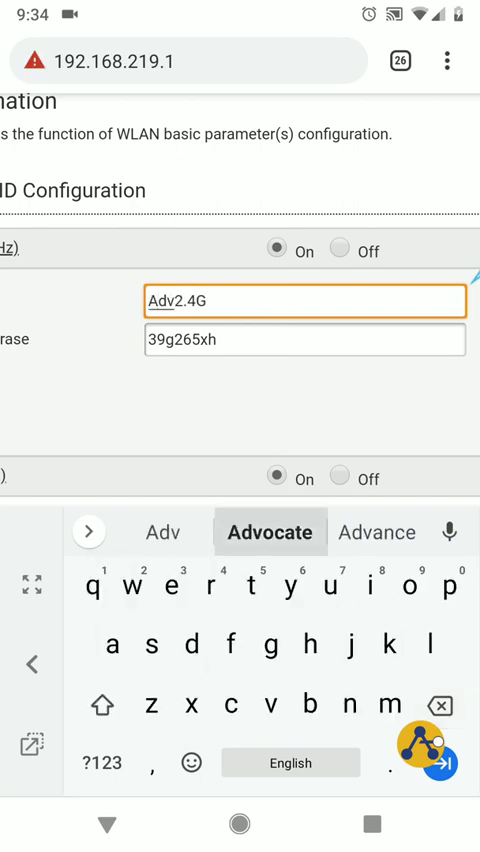
pyautogui.click(269, 531)
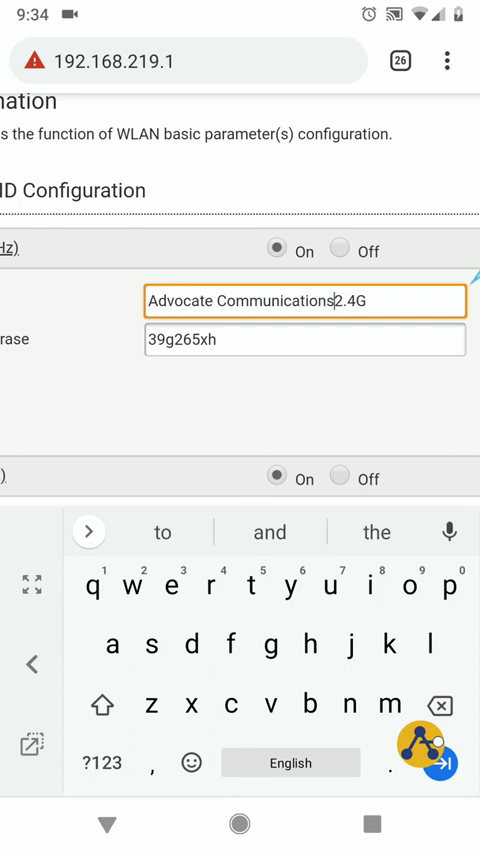
pyautogui.click(300, 340)
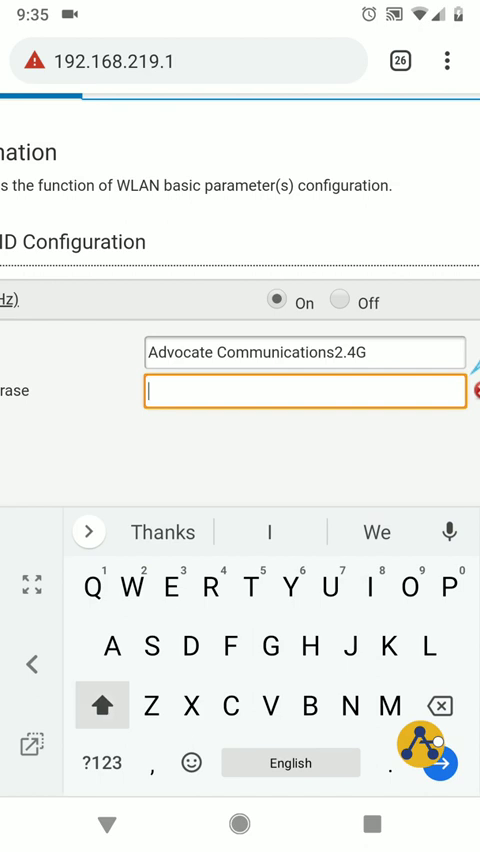
pyautogui.click(101, 705)
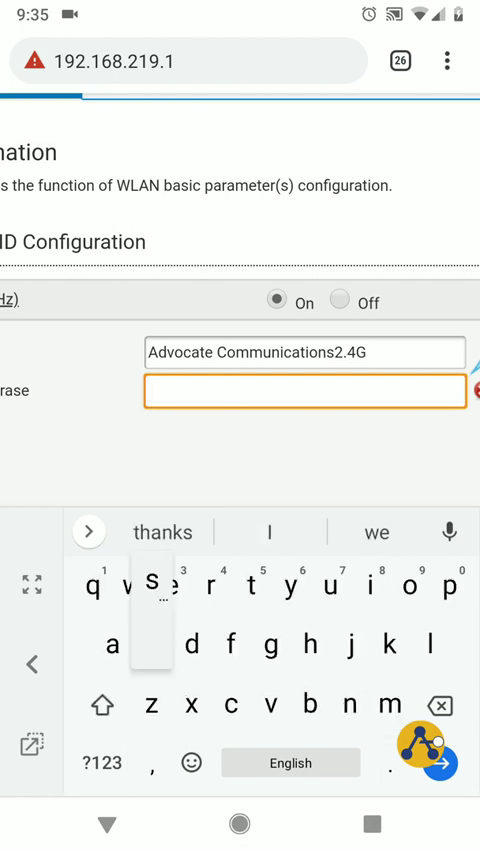
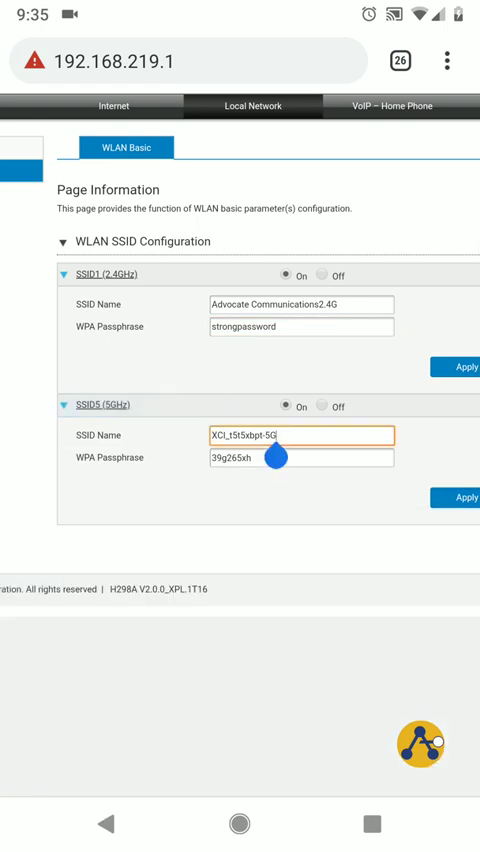
pyautogui.click(298, 435)
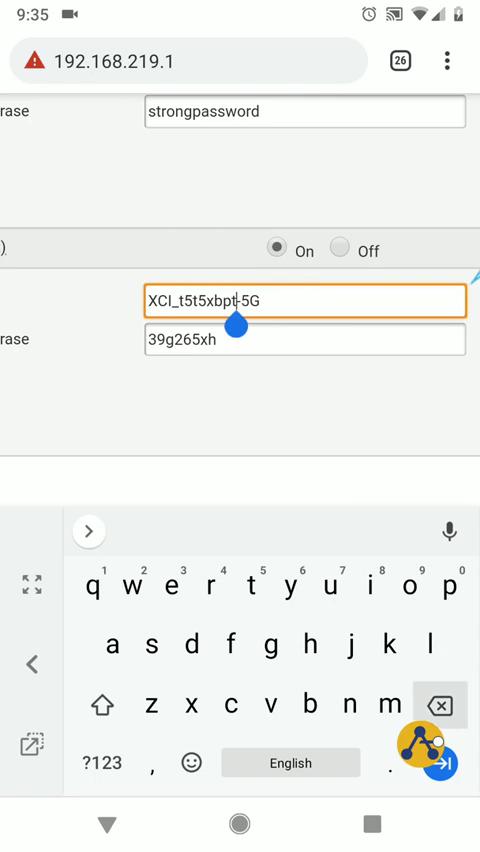
pyautogui.press('Backspace')
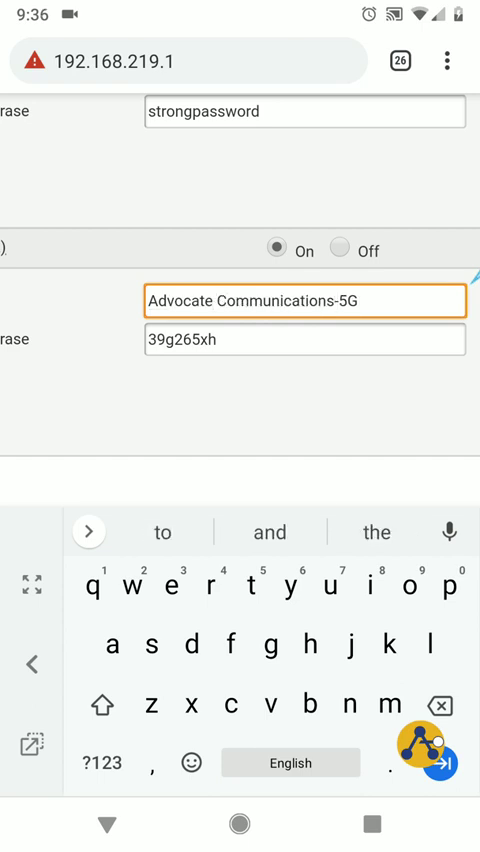
pyautogui.click(303, 339)
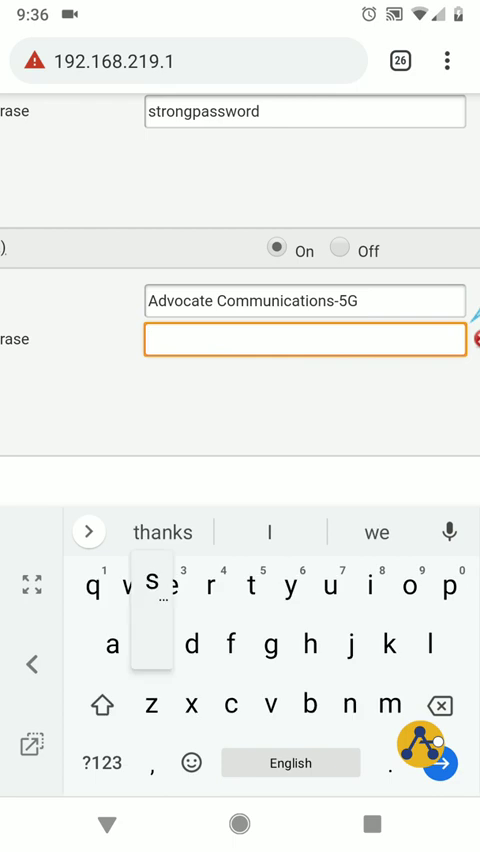
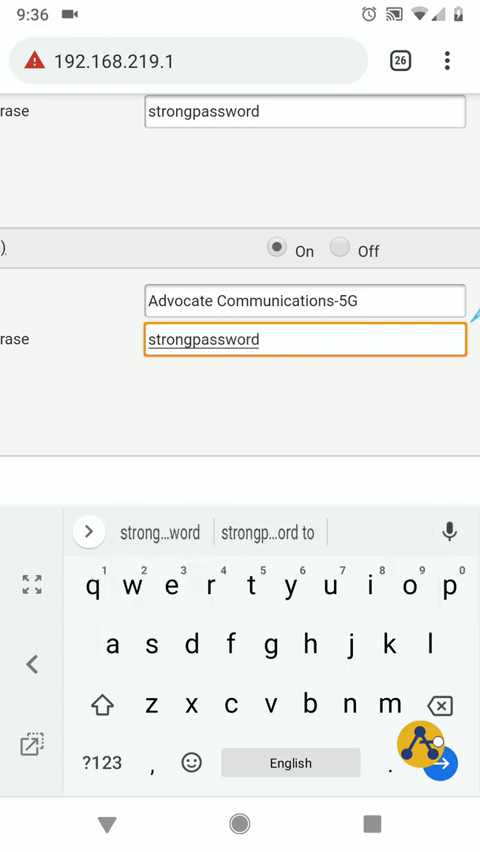
pyautogui.scroll(3)
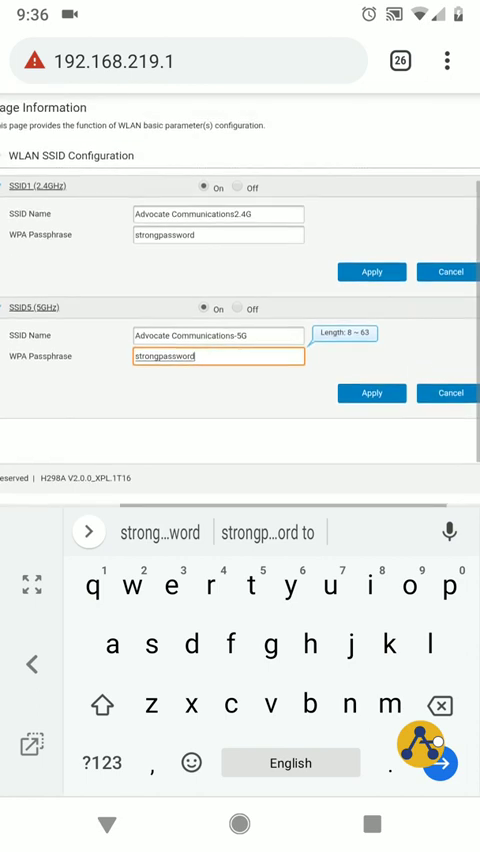
# Apply the new 5GHz SSID name and passphrase in the SSID5 section.
pyautogui.scroll(3)
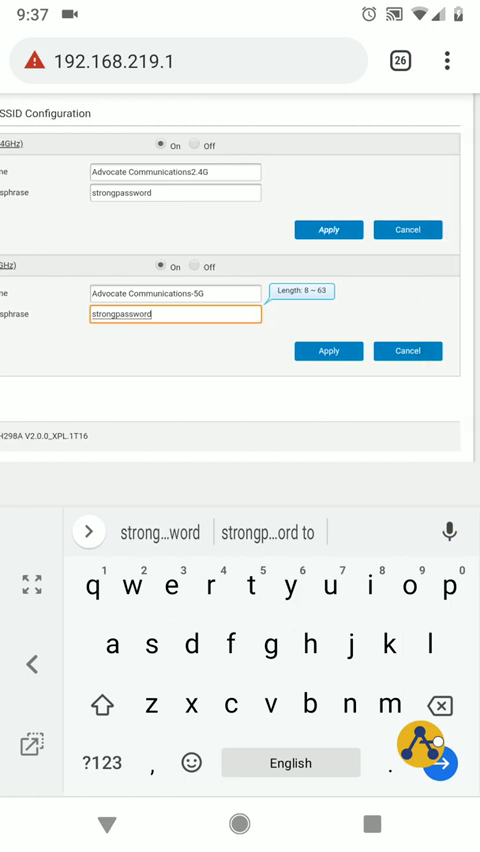
pyautogui.click(328, 351)
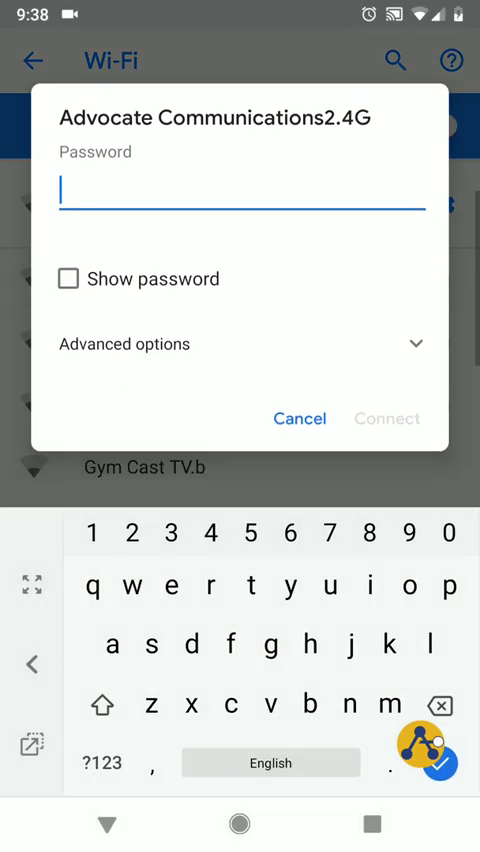
pyautogui.click(68, 279)
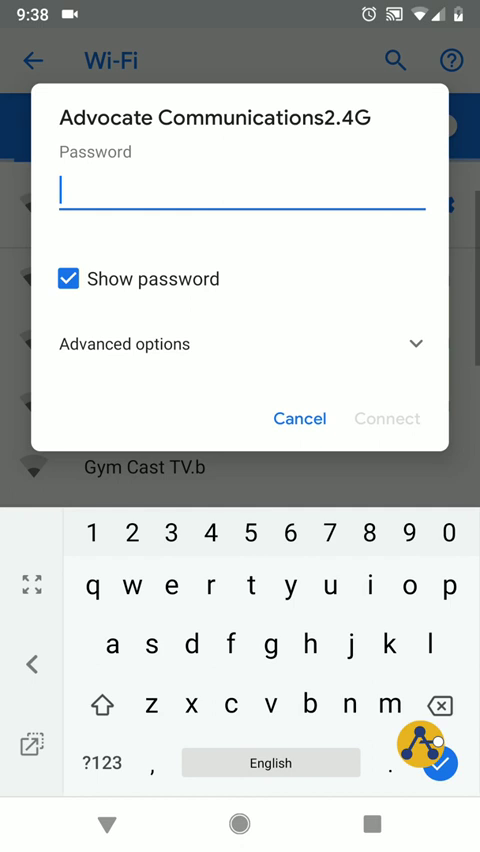
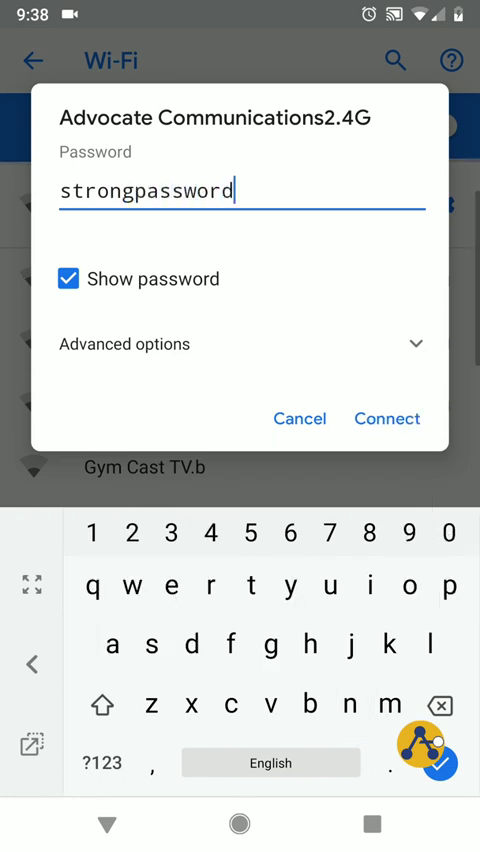
pyautogui.click(387, 418)
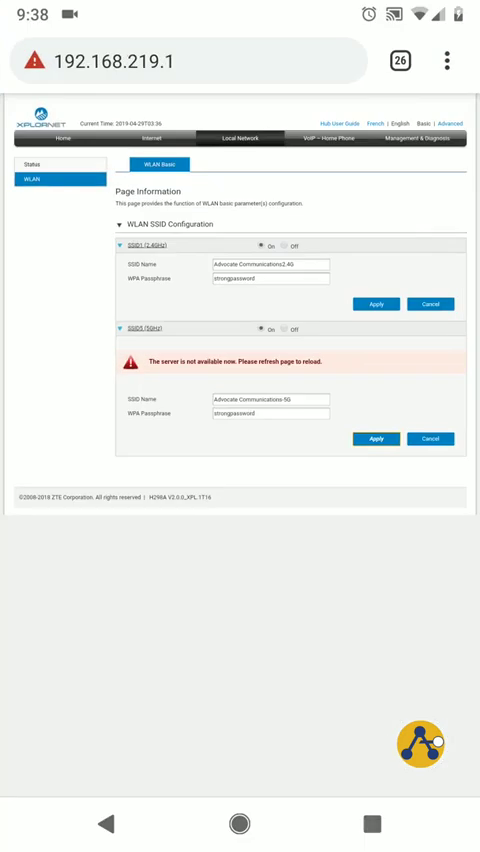
# Open the Hub User Guide link from the router page.
pyautogui.click(375, 438)
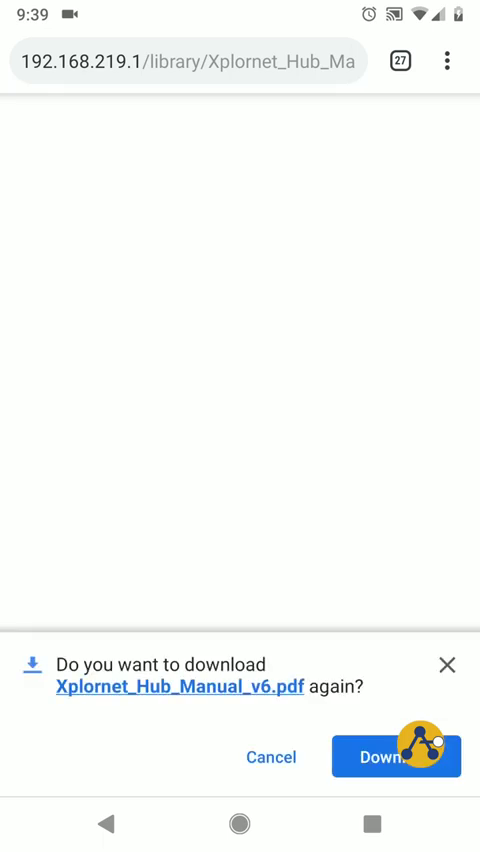
# Download Xplornet_Hub_Manual_v6.pdf again and scroll through the manual.
pyautogui.click(394, 756)
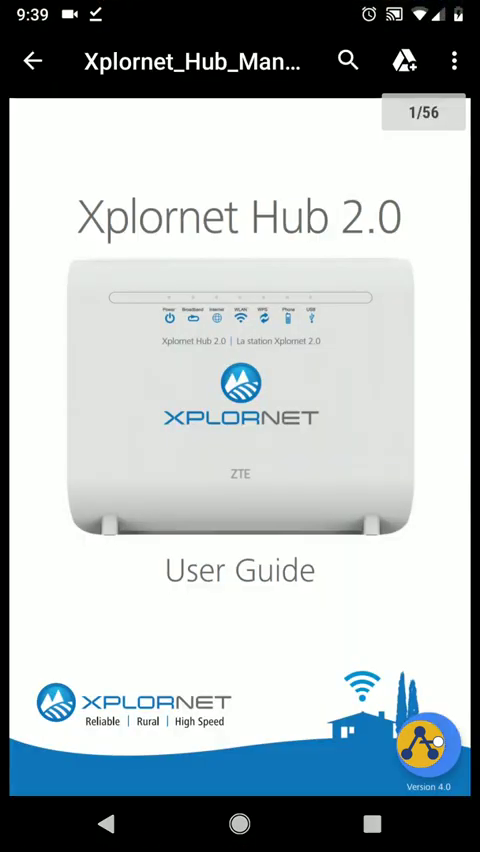
pyautogui.scroll(-3)
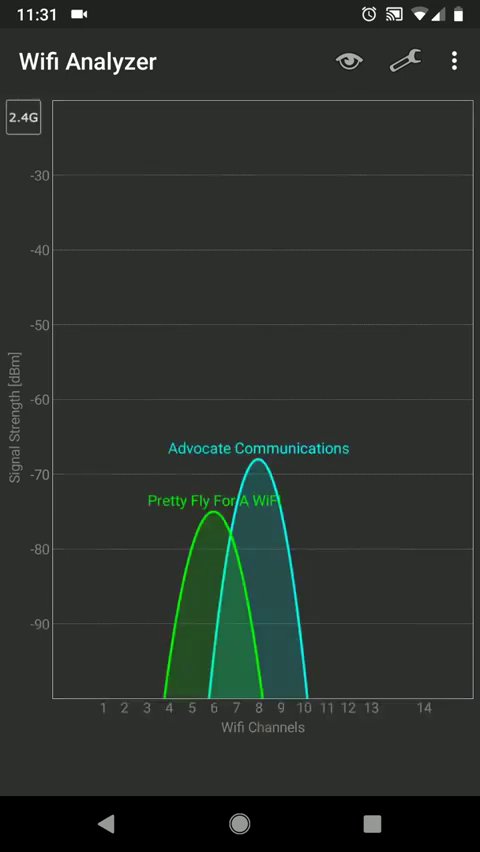
# Switch the Wifi Analyzer graph between 2.4G and 5G to check Advocate Communications' channels.
pyautogui.click(24, 114)
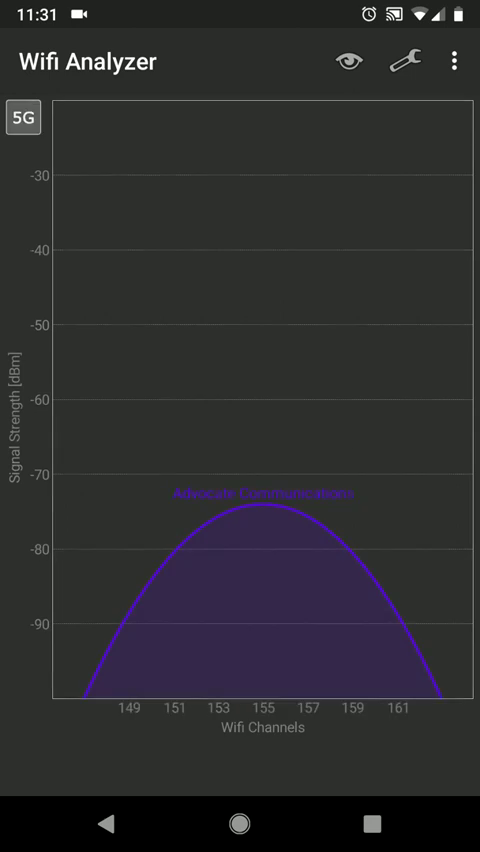
pyautogui.click(28, 117)
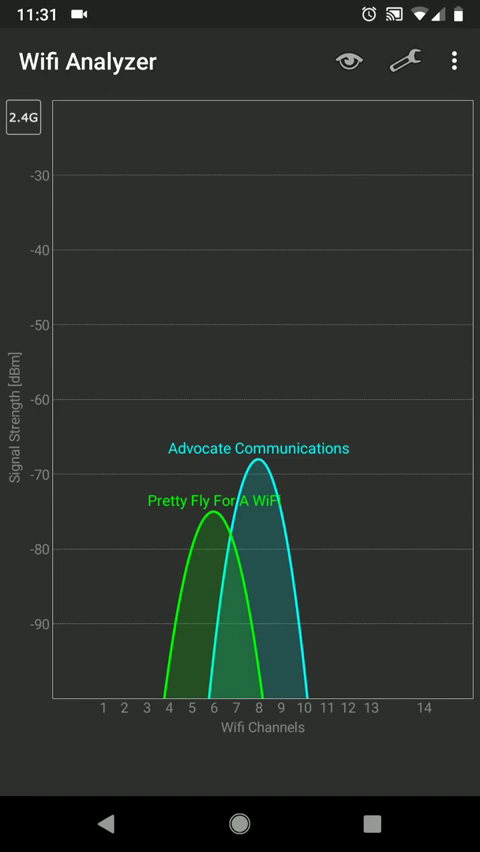
pyautogui.click(25, 116)
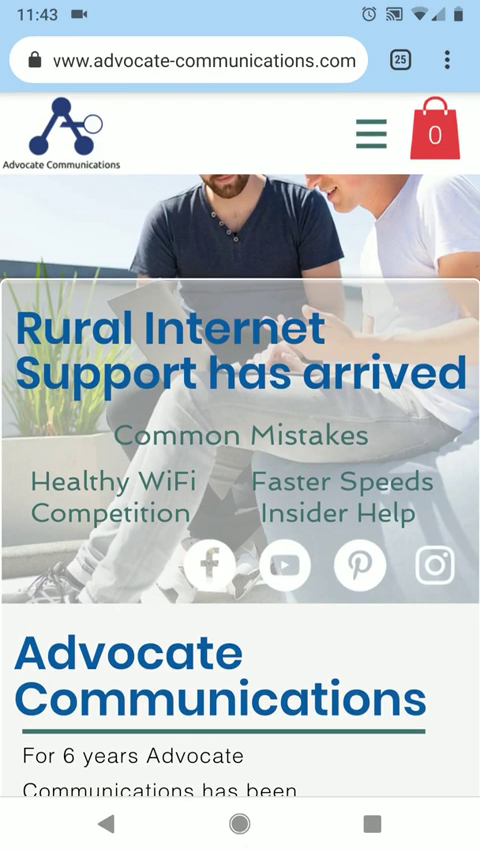
pyautogui.scroll(-3)
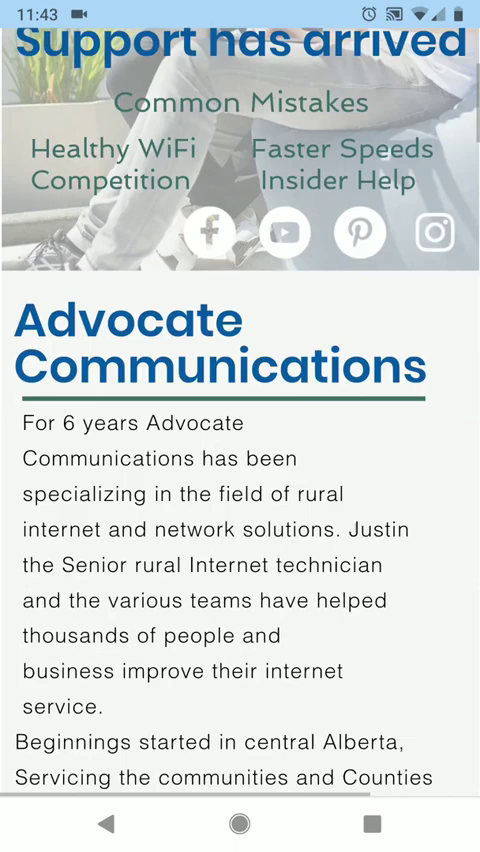
pyautogui.scroll(-3)
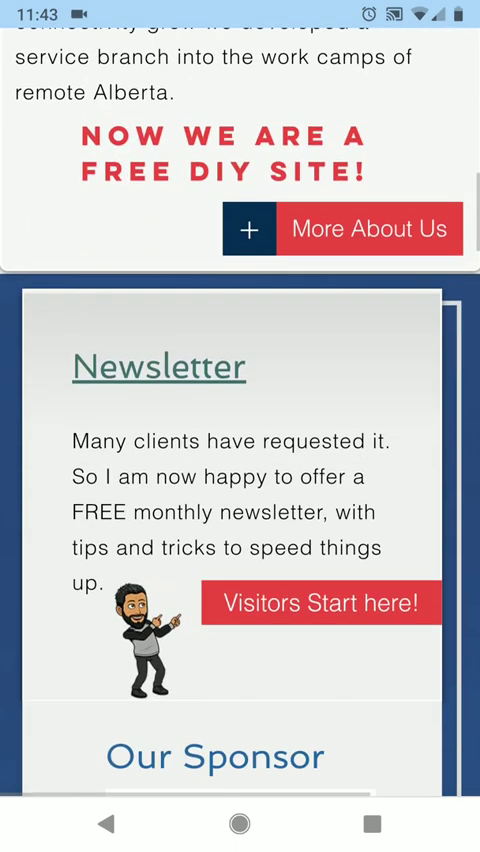